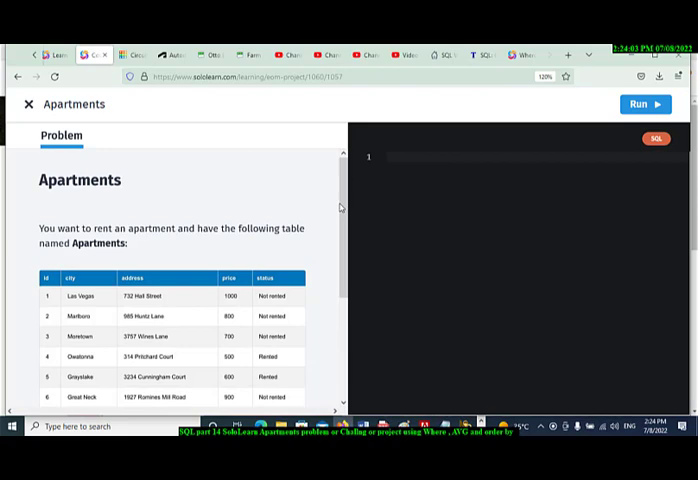
mouse_move(144, 252)
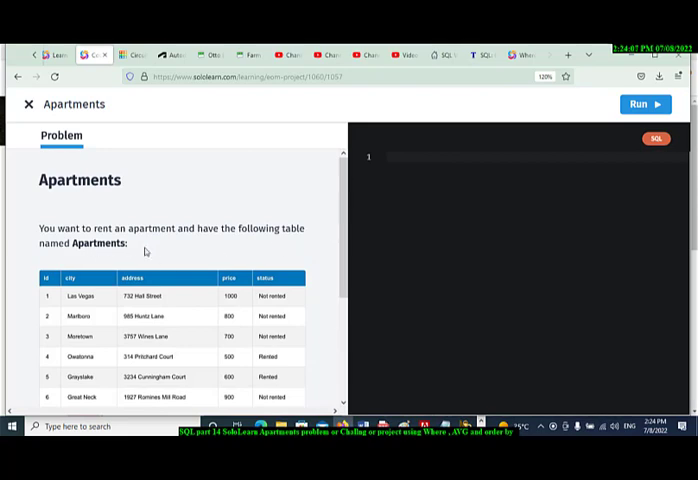
Step: Write the start of the query: Select * From Apartments where price
scroll(down, 3)
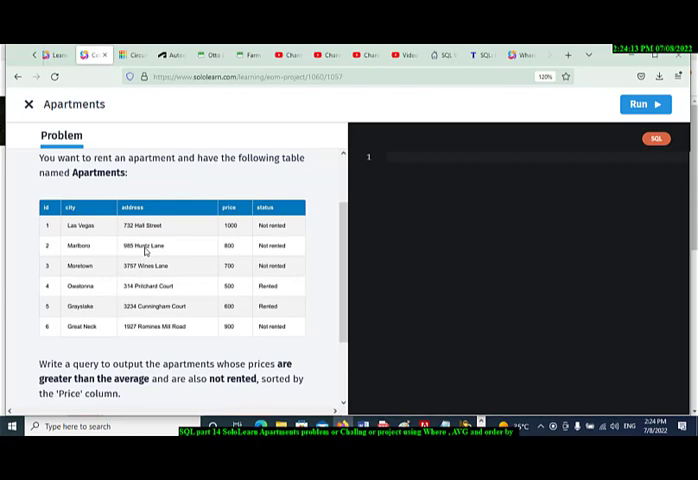
scroll(down, 3)
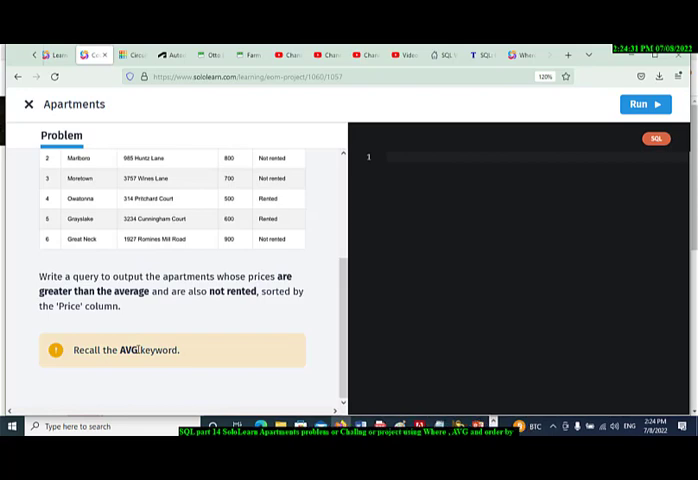
click(388, 156)
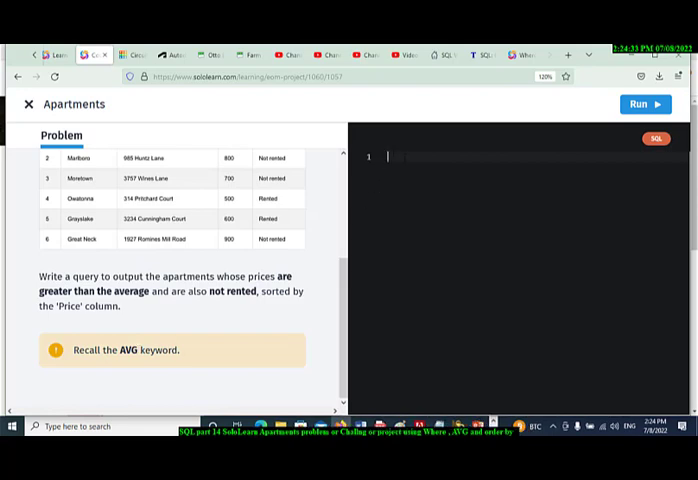
text(Select)
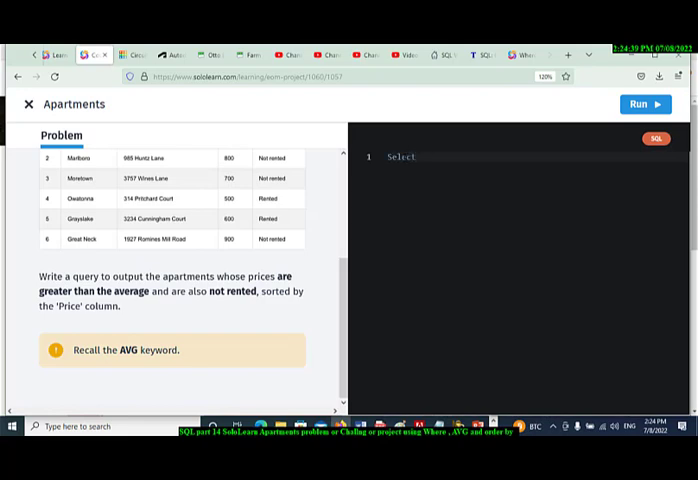
text(* From)
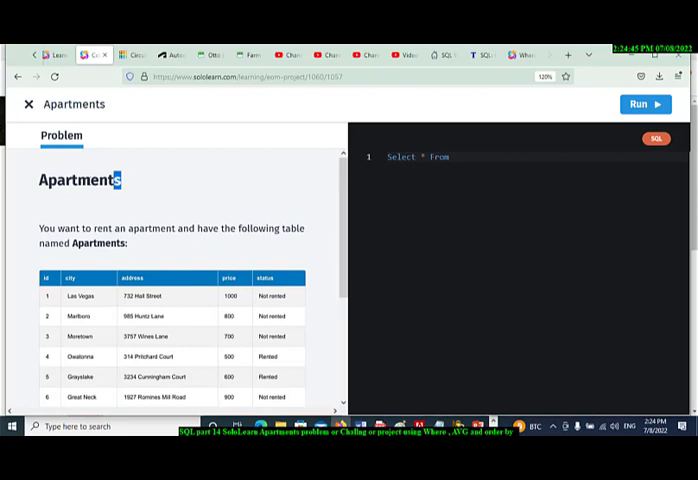
right_click(80, 180)
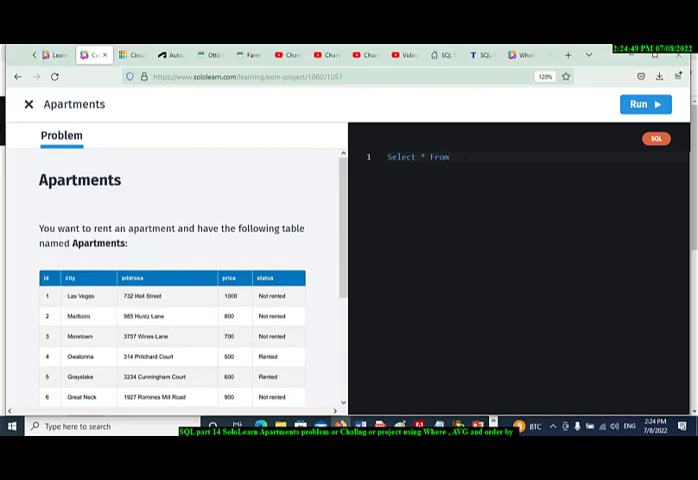
text(Apartments)
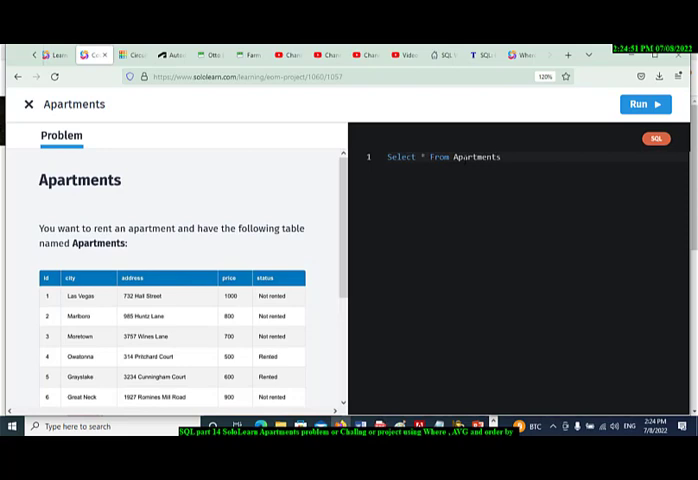
text(hw)
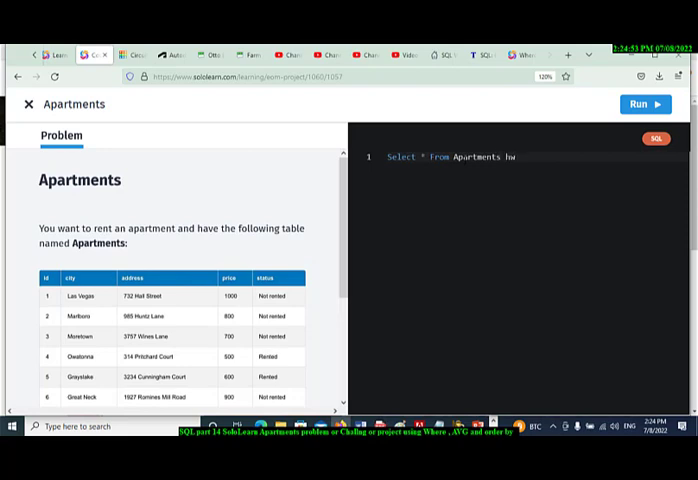
text(here)
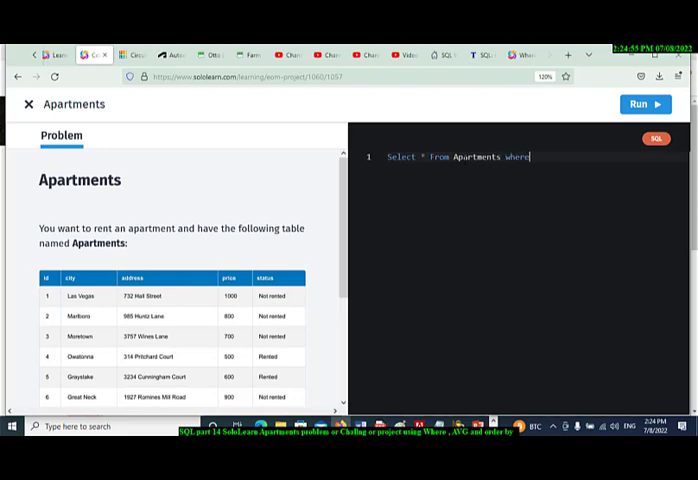
text(price)
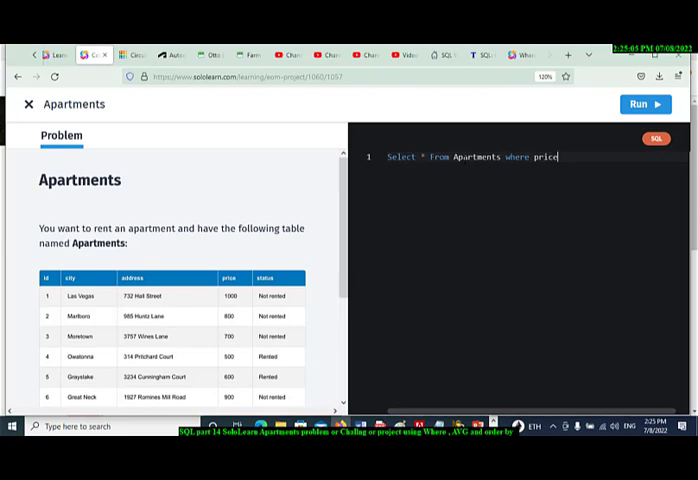
Step: Add the filter price > (select AVG(price) from Apartments) AND status='Not rented'
text(>)
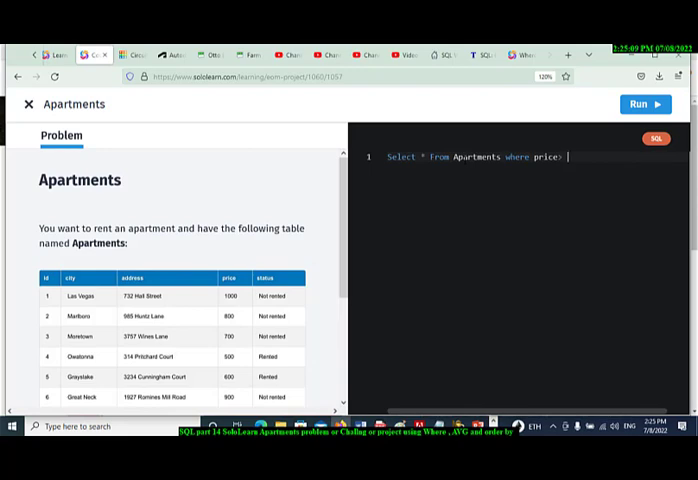
text((select)
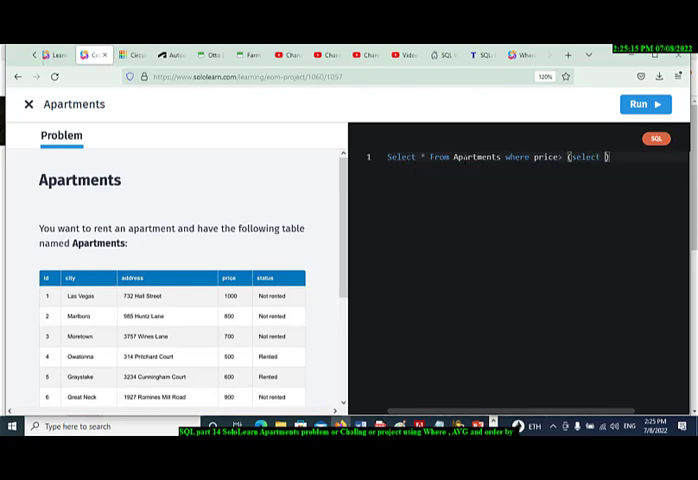
text(AVG)
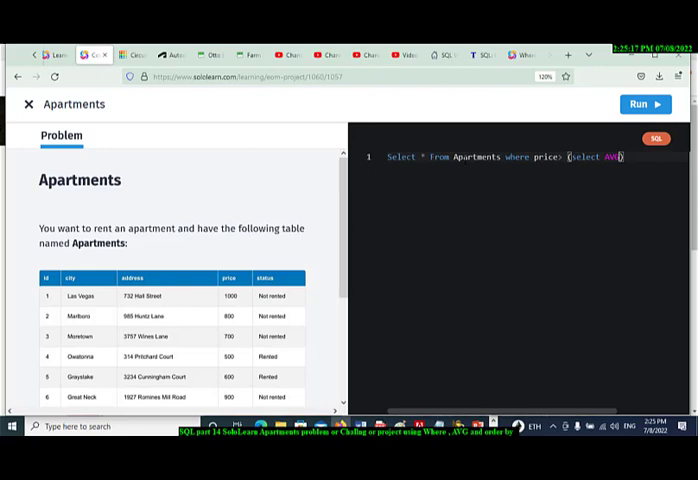
text((price)
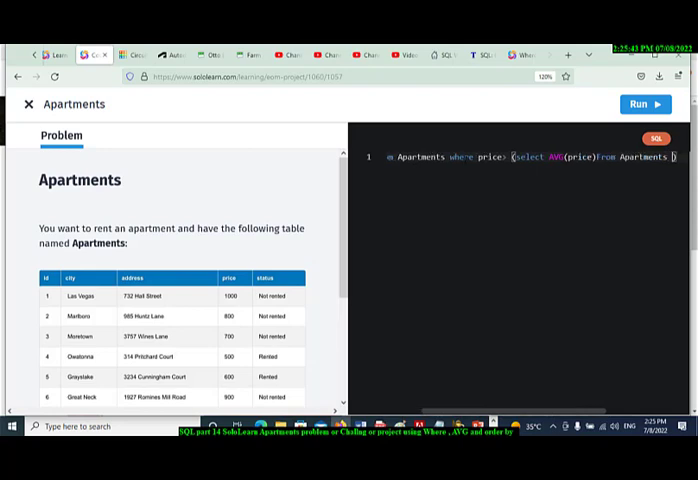
text(AND)
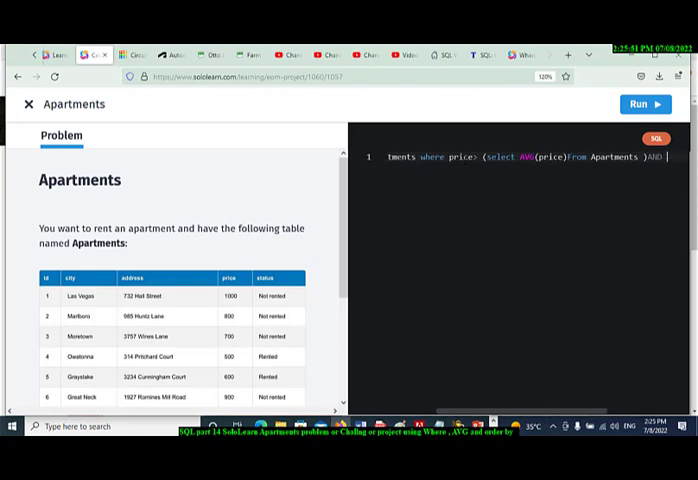
text(status='Not rented)
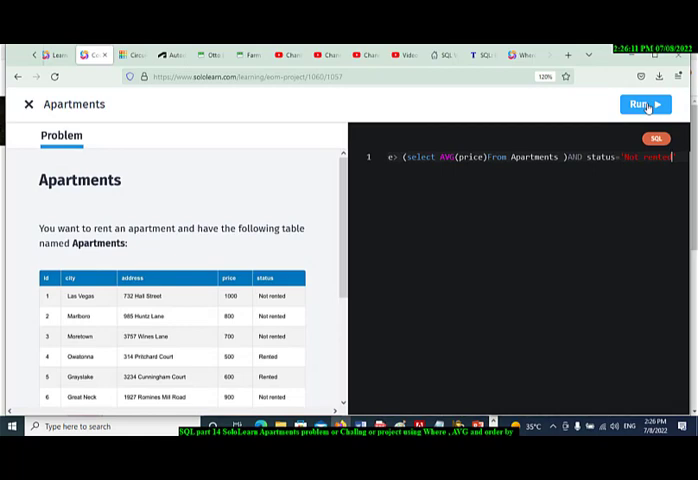
Step: Run the query and review Test Case 1 output against the expected rows
click(640, 104)
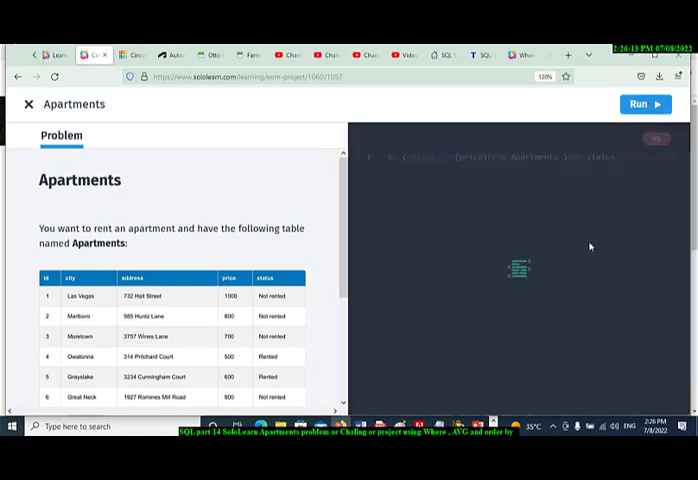
click(644, 104)
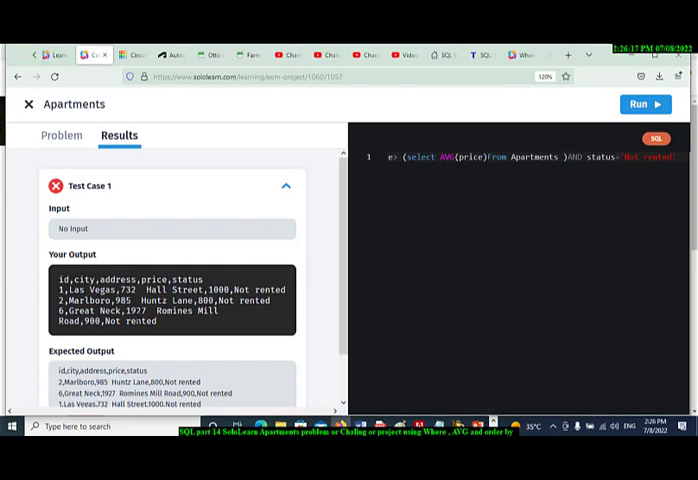
scroll(down, 3)
text( Order by price ;)
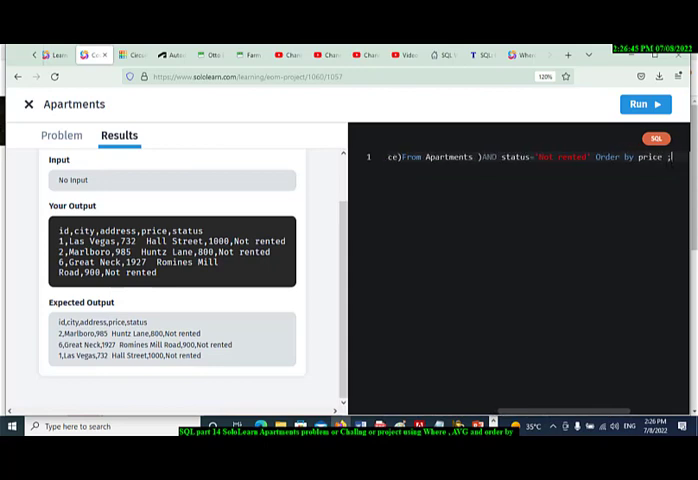
Step: Rerun the query with Order by price appended so the challenge passes
click(644, 104)
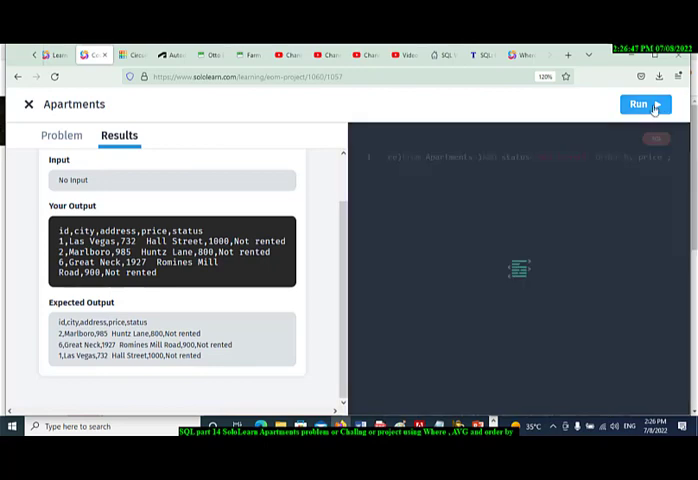
click(640, 104)
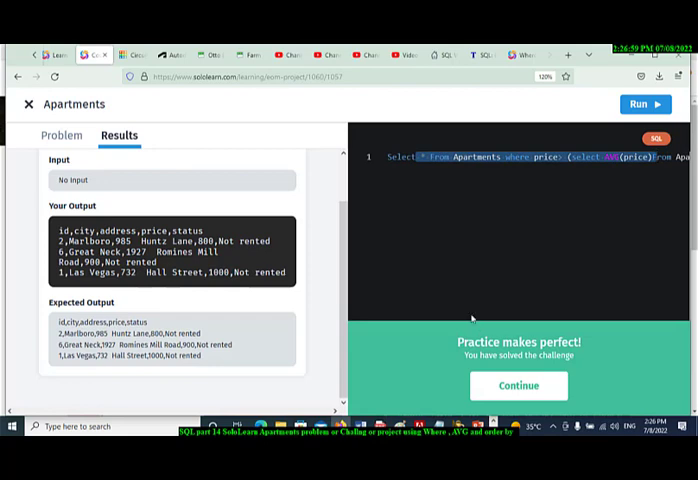
Step: Continue past the solved and streak messages to the Joining Tables lesson
click(518, 384)
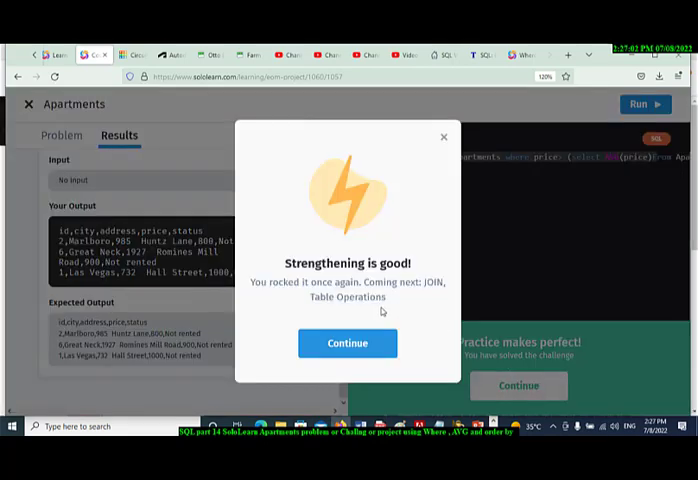
click(348, 344)
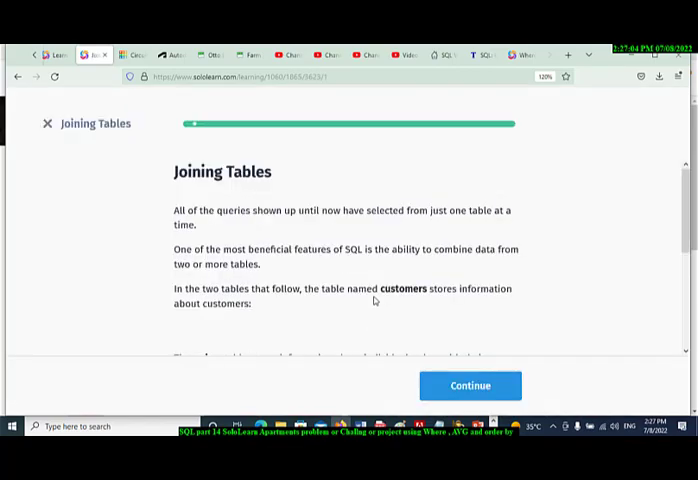
scroll(down, 3)
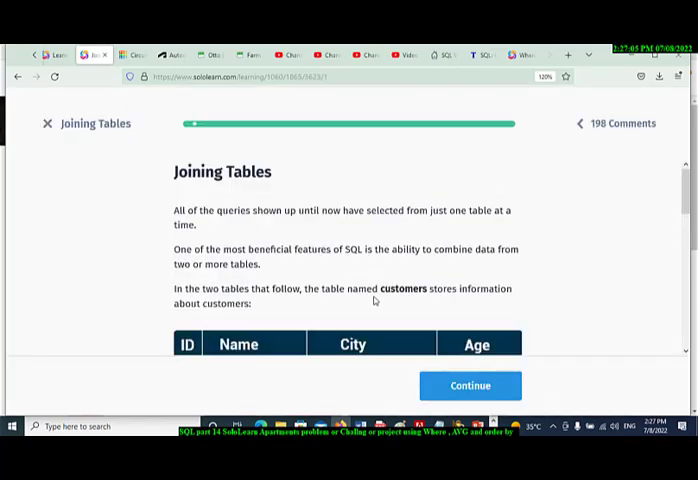